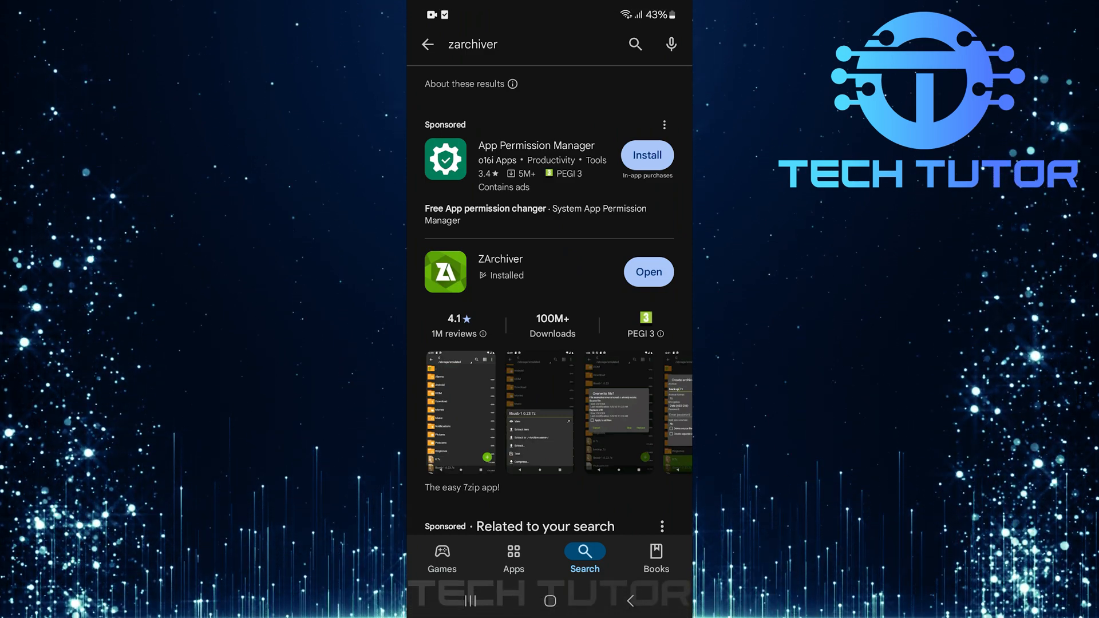
# Select ZArchiver from the Play Store search results to view its app page.
pyautogui.click(499, 272)
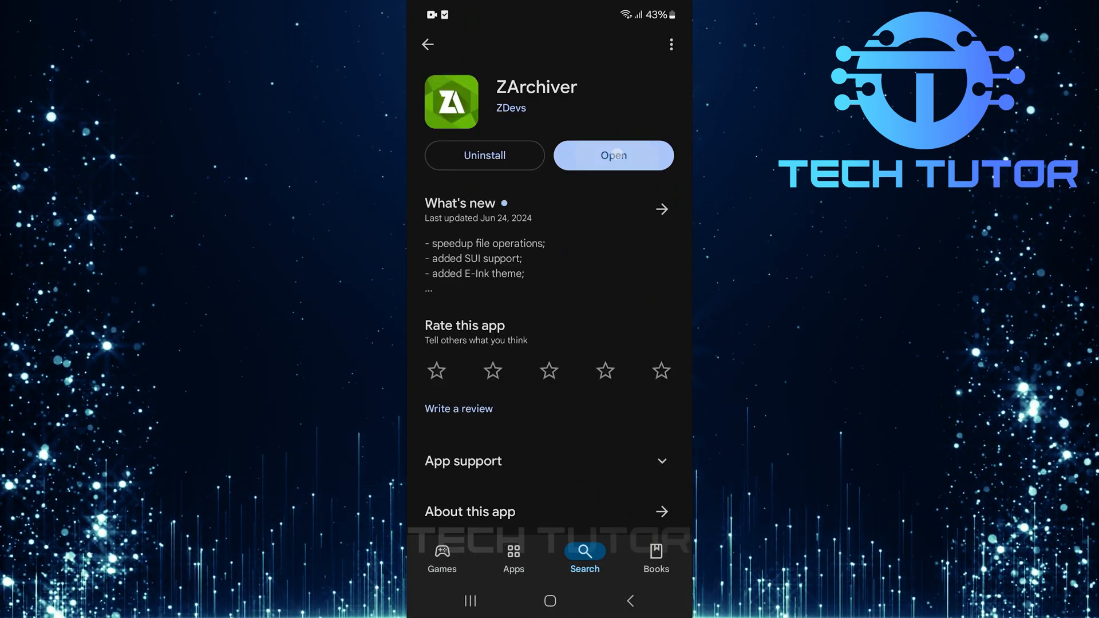
# Launch ZArchiver from its Play Store page to show internal storage folders.
pyautogui.click(612, 155)
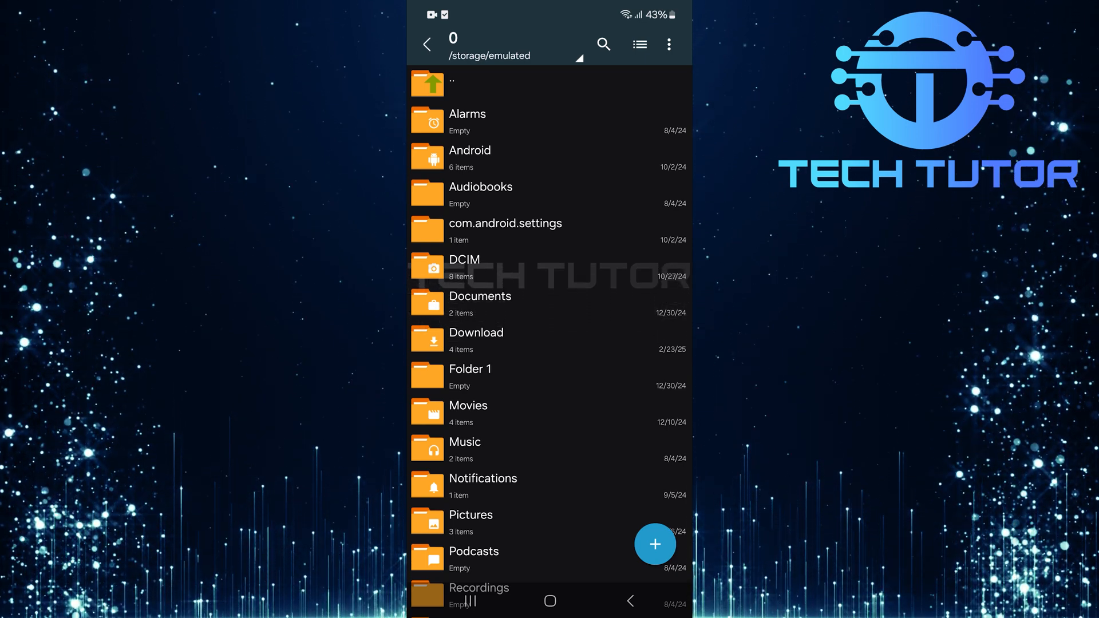
# Enter the Download folder and open the Download.zip options menu.
pyautogui.click(476, 339)
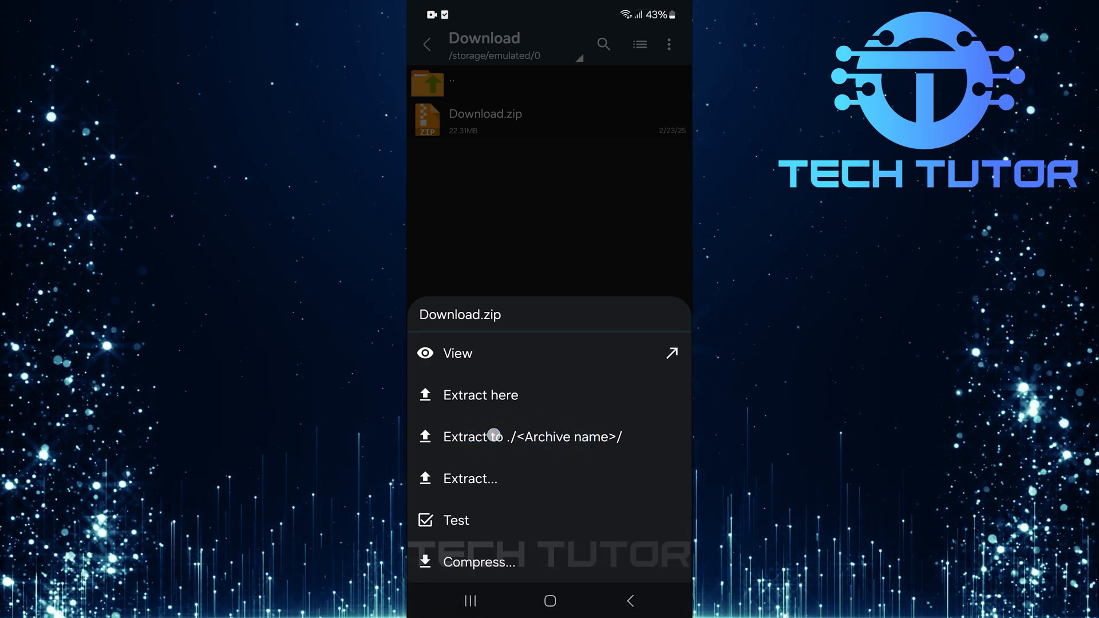
# Extract Download.zip to ./Download/ and open that folder showing three example MP4 videos.
pyautogui.click(530, 436)
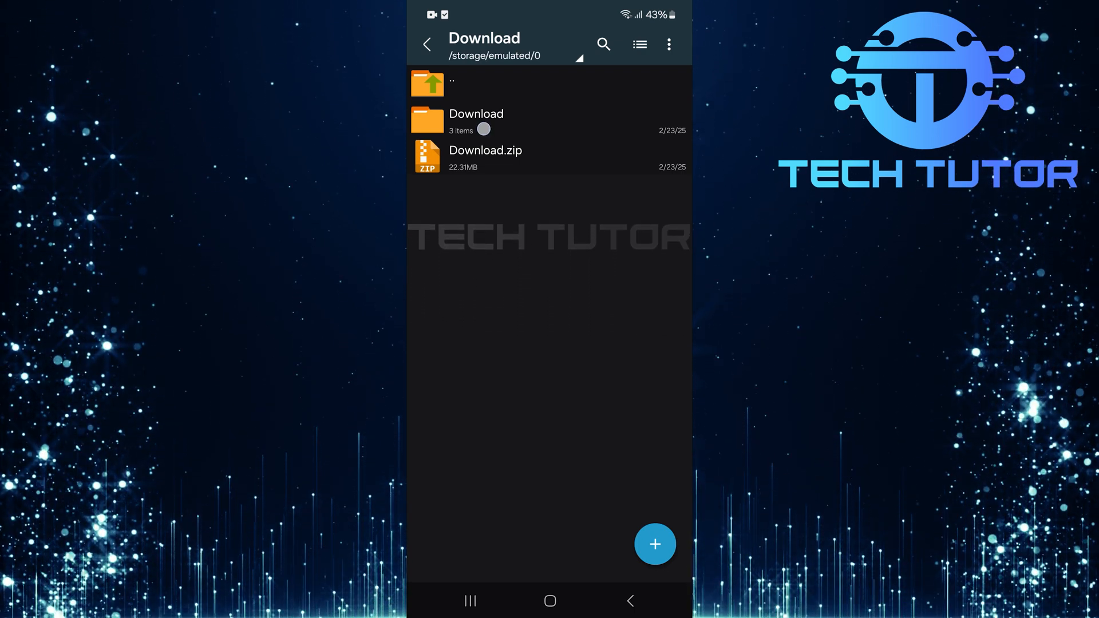
pyautogui.click(476, 119)
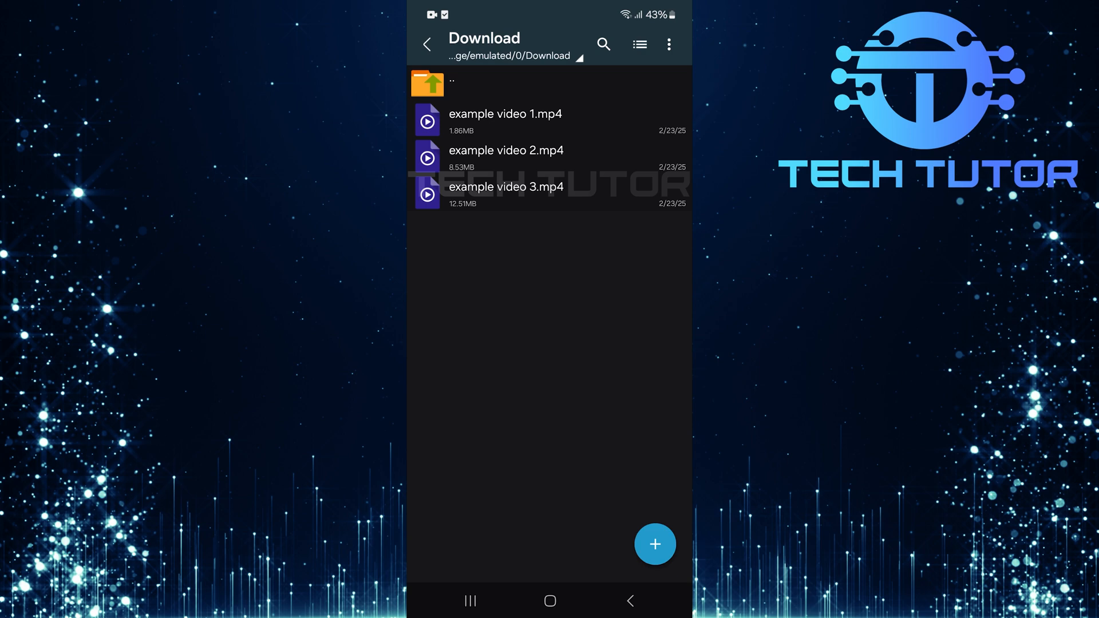